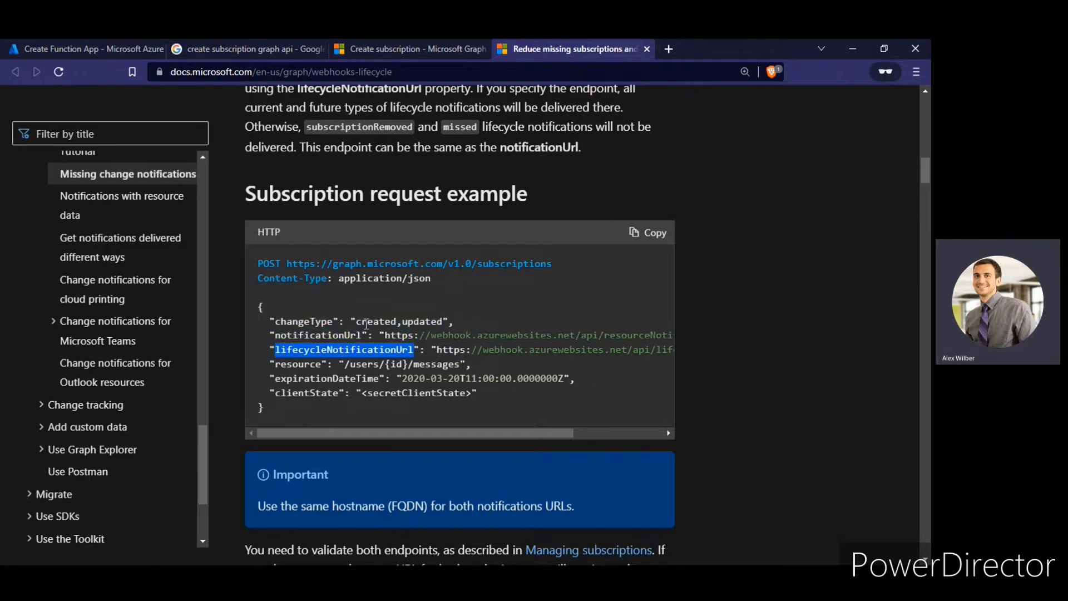
Switch to the Azure portal tab to begin creating the function app
left_click(79, 49)
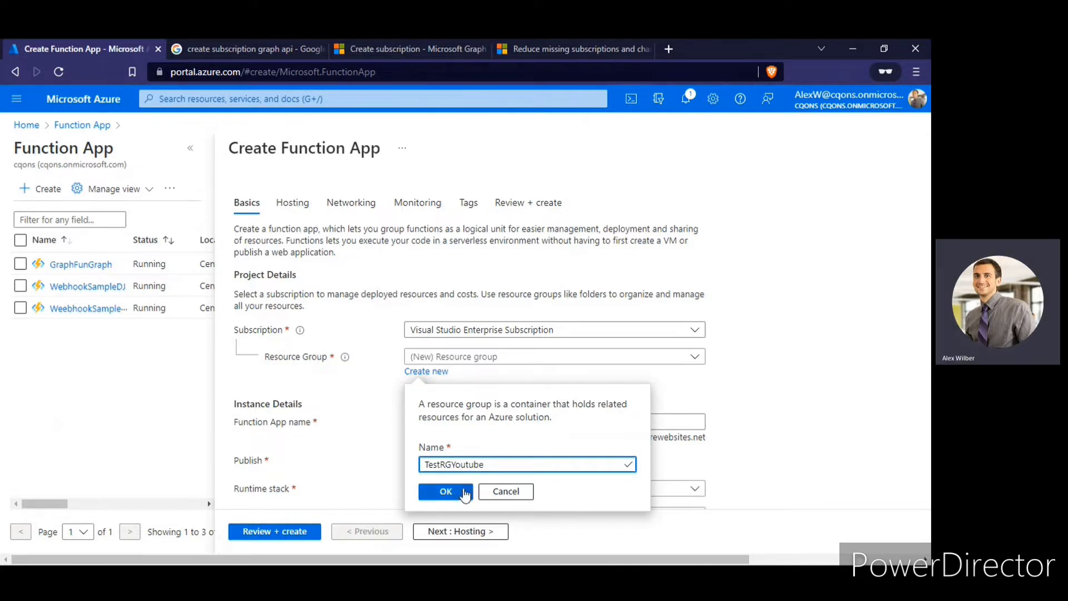
left_click(408, 49)
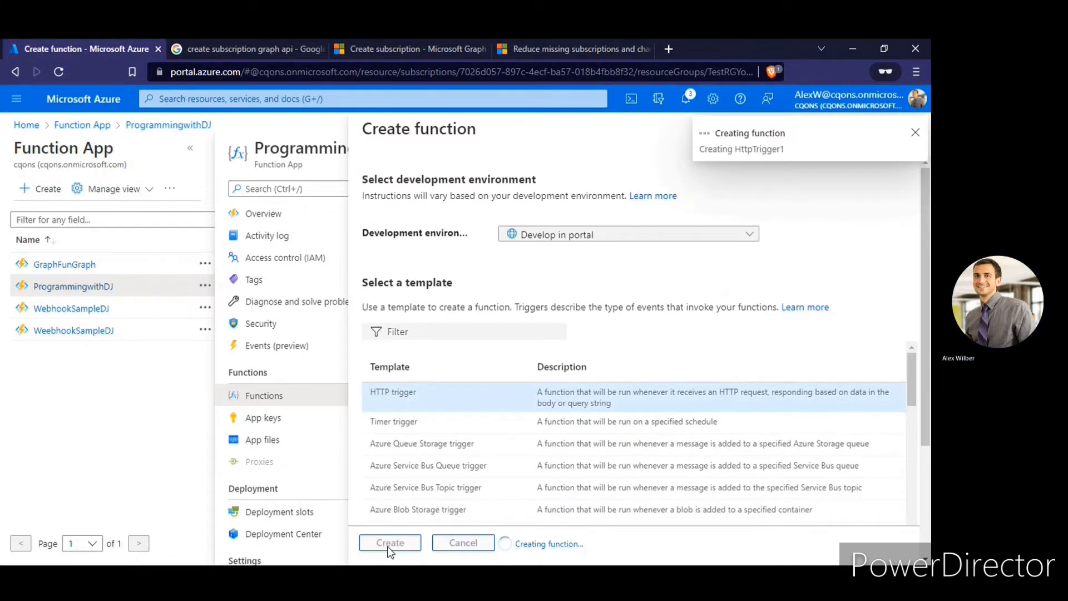
Create the HTTP trigger function HttpTrigger1 from the portal template
left_click(390, 543)
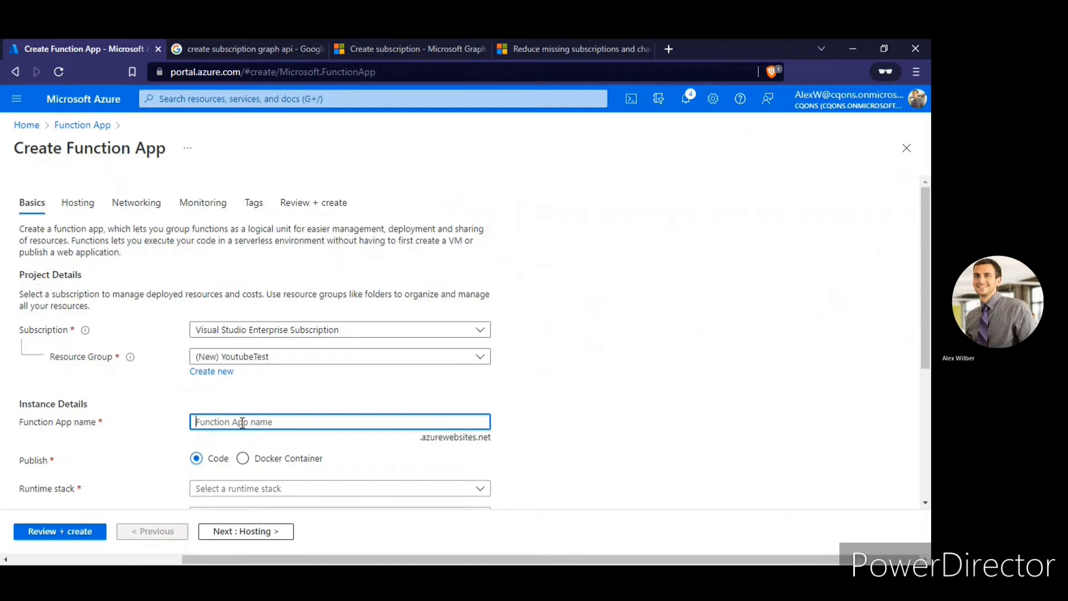
Enter 'ProgramminwithDJ' as the Function App name
type("ProgramminwithDJ")
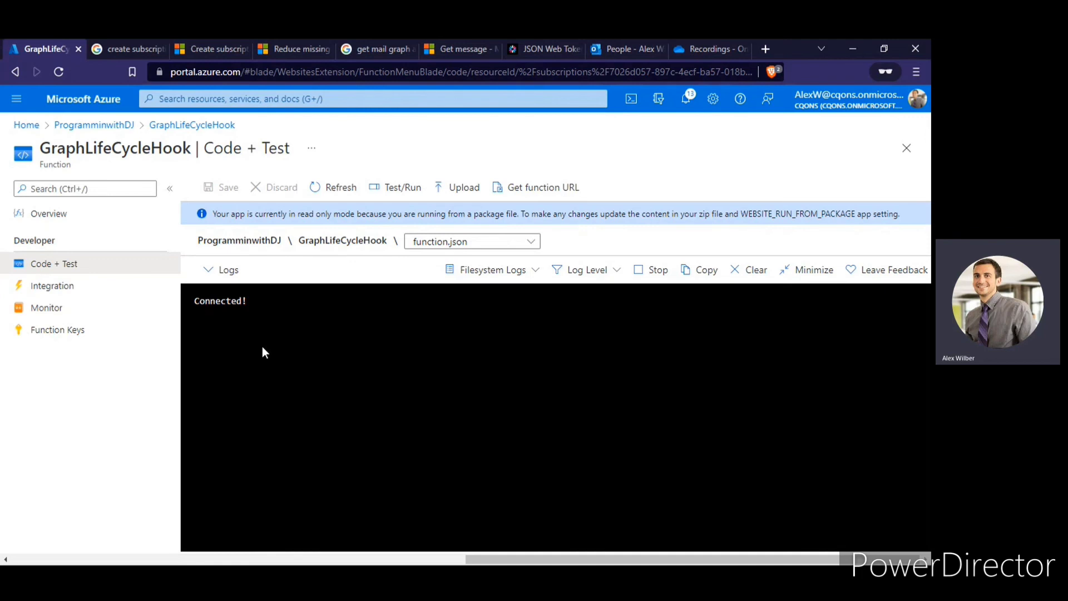
Switch to the Outlook People tab to view the contact's work phone and notes
left_click(623, 49)
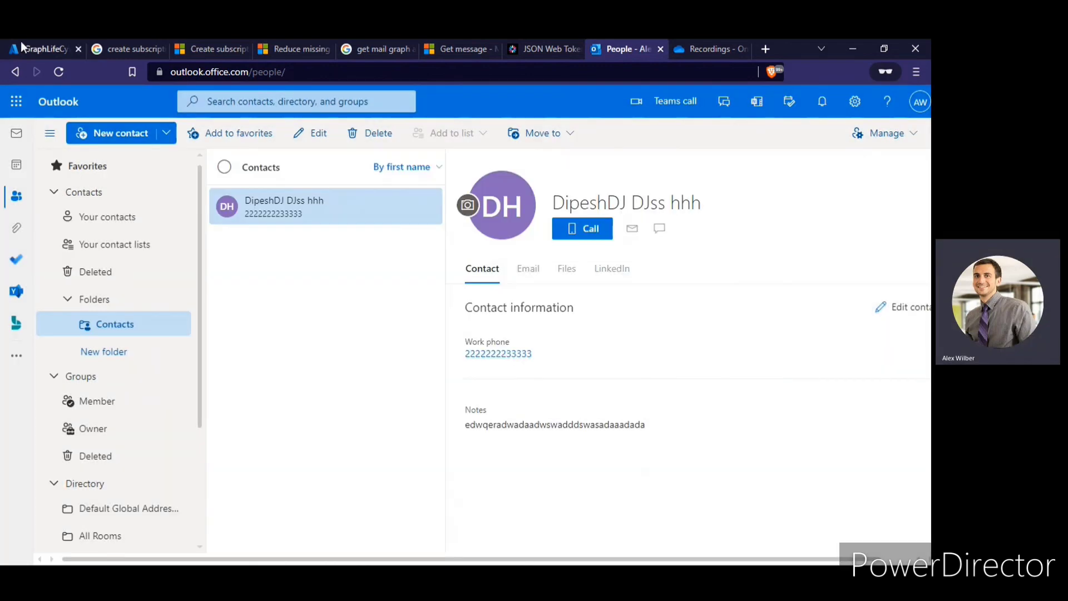